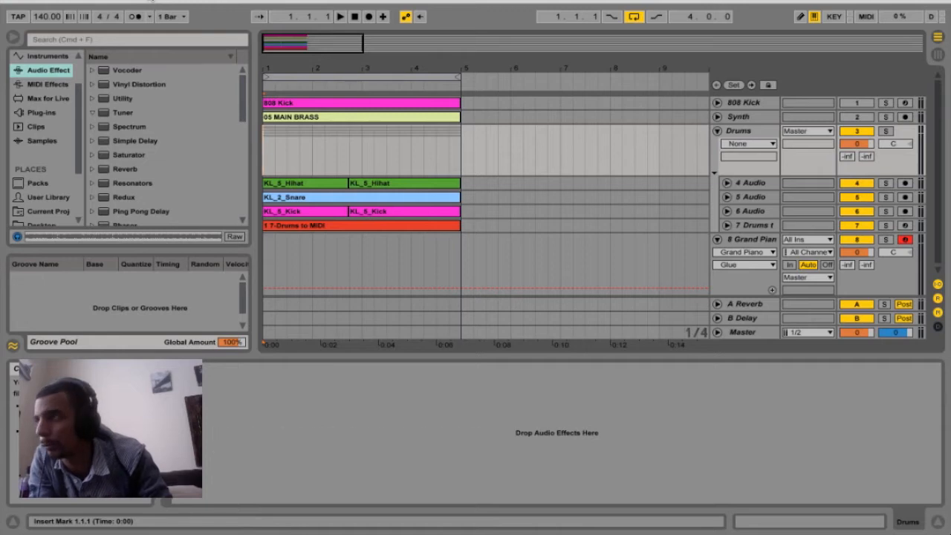
Show the 808 Kick track's Lex 808 sampler and EQ Eight in Device View
{"action": "double_click", "coordinate": [123, 113]}
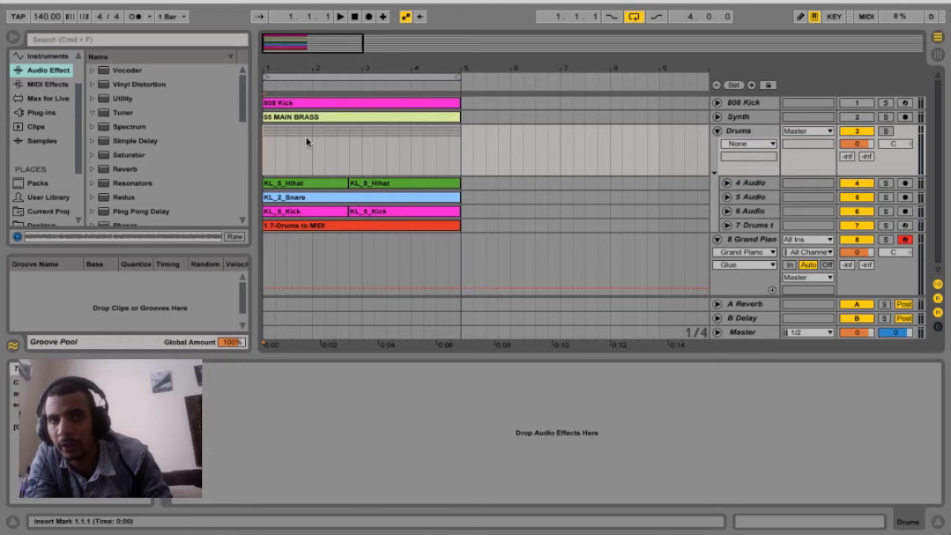
{"action": "mouse_move", "coordinate": [384, 141]}
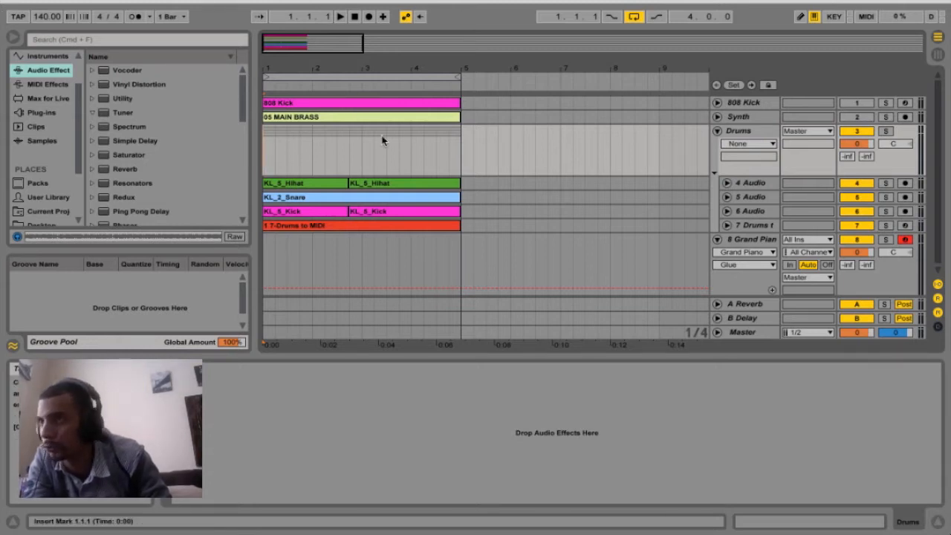
{"action": "left_click", "coordinate": [340, 17]}
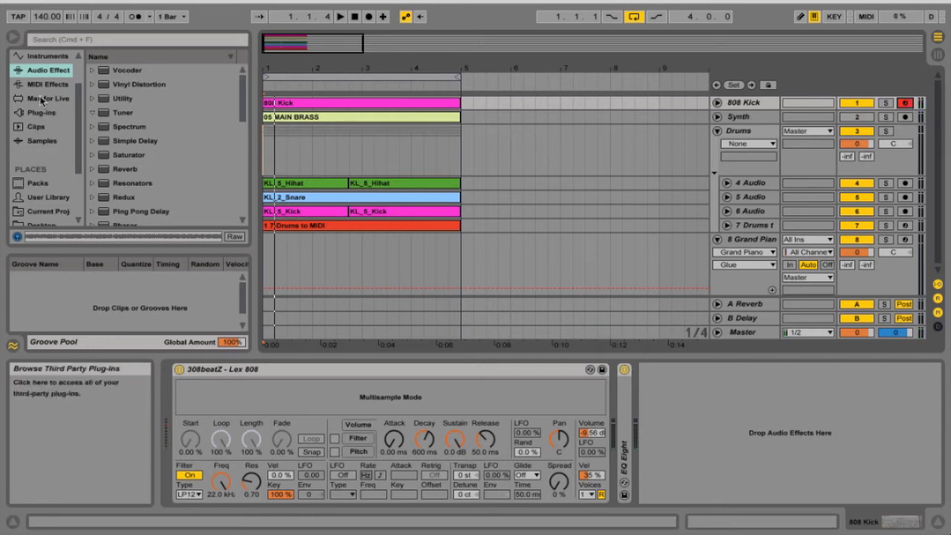
Add the Tuner audio effect to the 808 Kick chain and play it, reading F#
{"action": "left_click", "coordinate": [123, 112]}
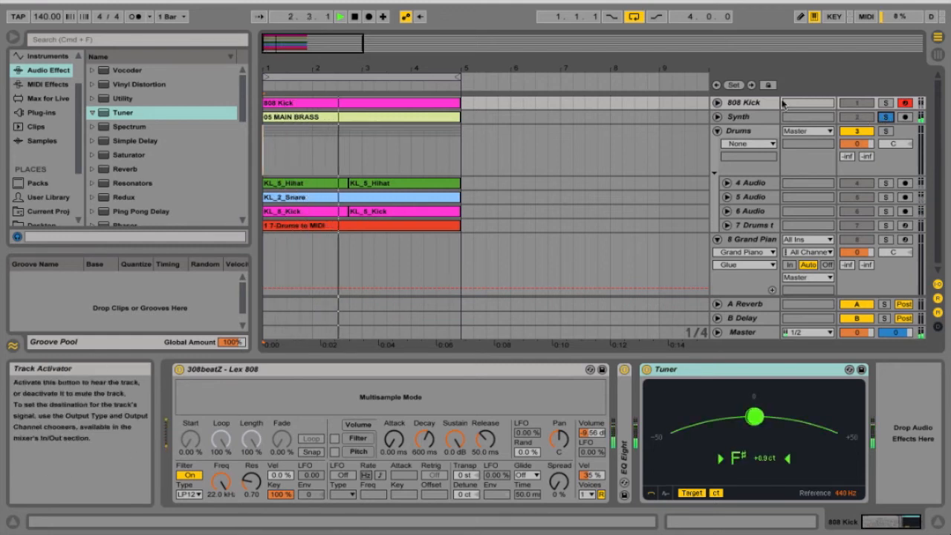
Set the Lex 808 sampler's Transp field to +6 st
{"action": "left_click", "coordinate": [738, 117]}
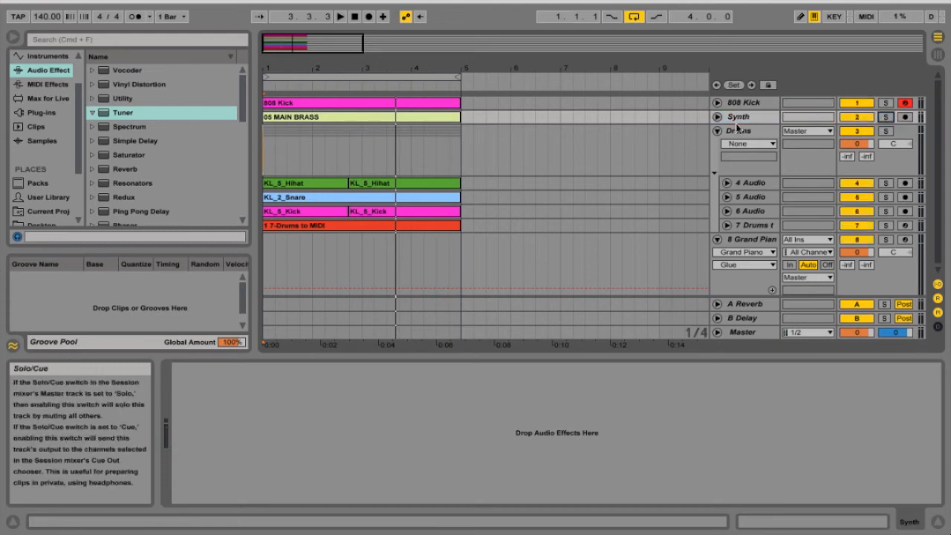
{"action": "mouse_move", "coordinate": [739, 116]}
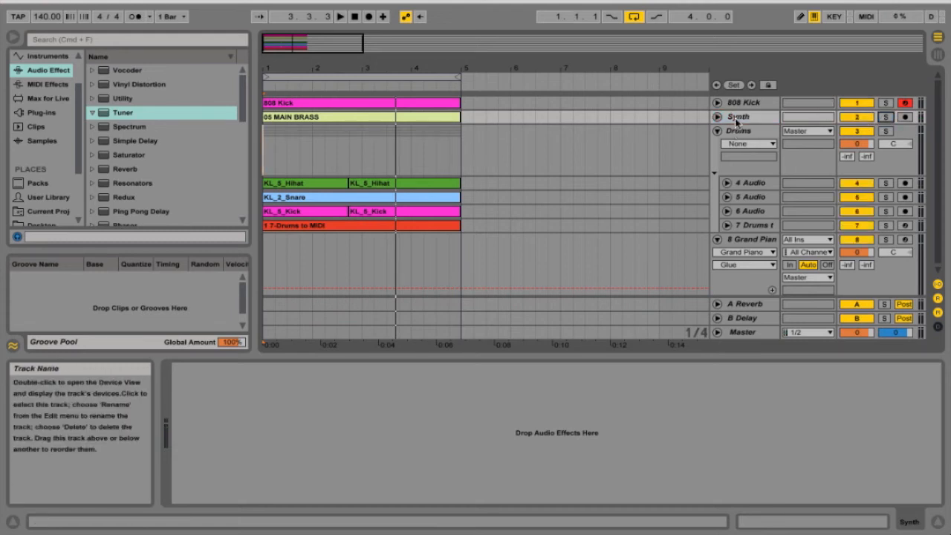
{"action": "left_click", "coordinate": [319, 103]}
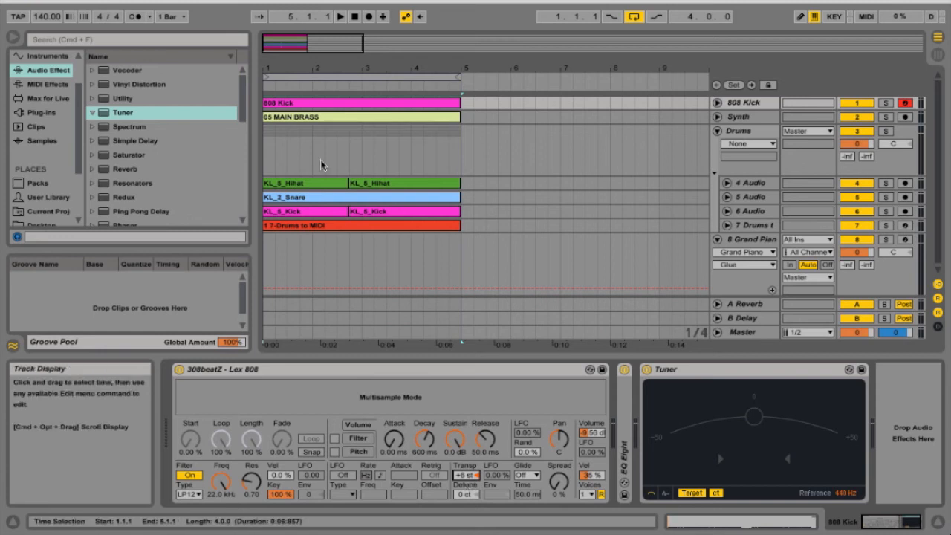
Play the song to confirm the 808 Kick's Tuner reads C, then stop
{"action": "left_click", "coordinate": [340, 16]}
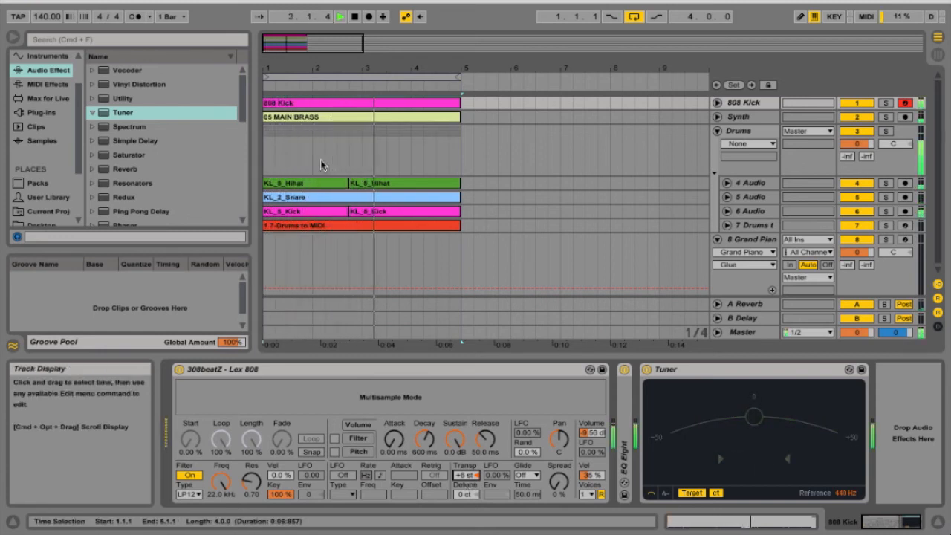
{"action": "left_click", "coordinate": [339, 16]}
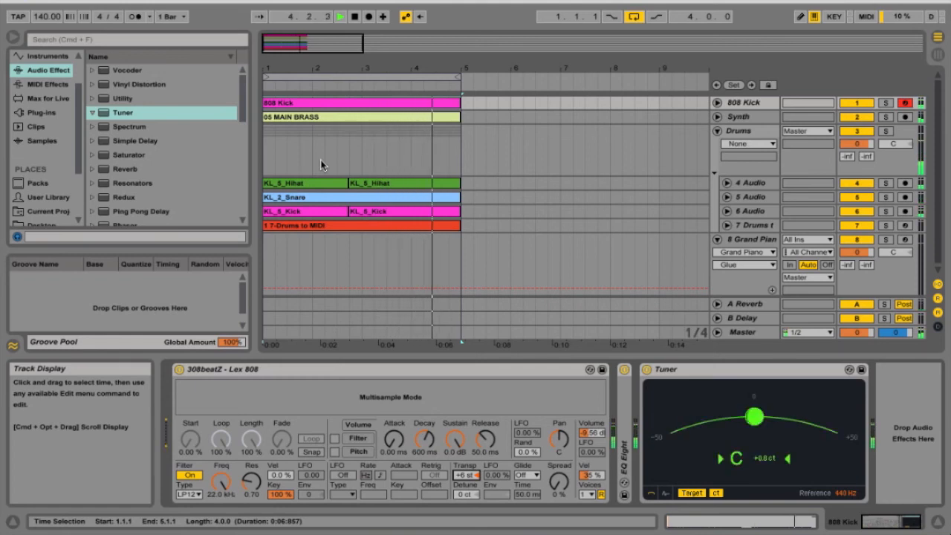